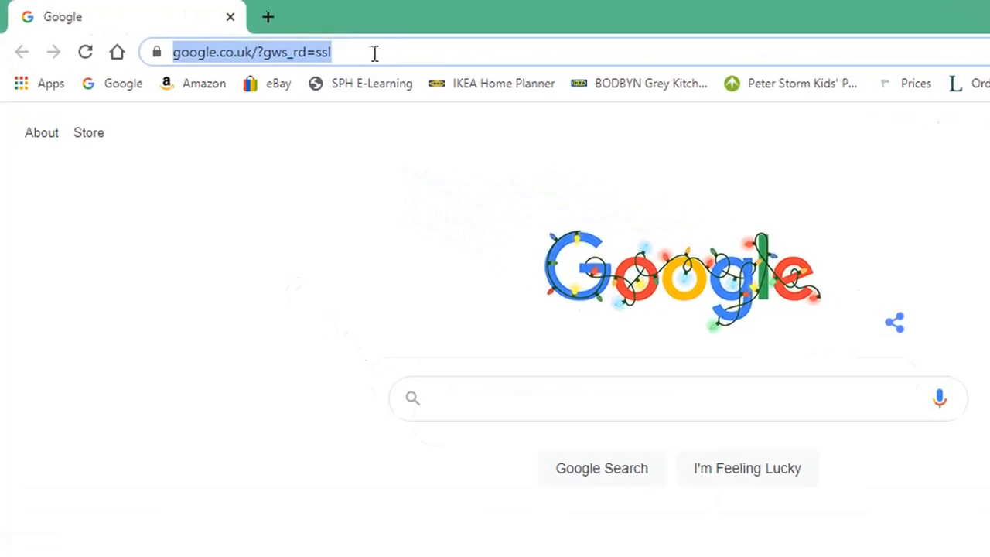
Enter chrome://flags in the address bar to open Chrome's experiments page
type("chrome")
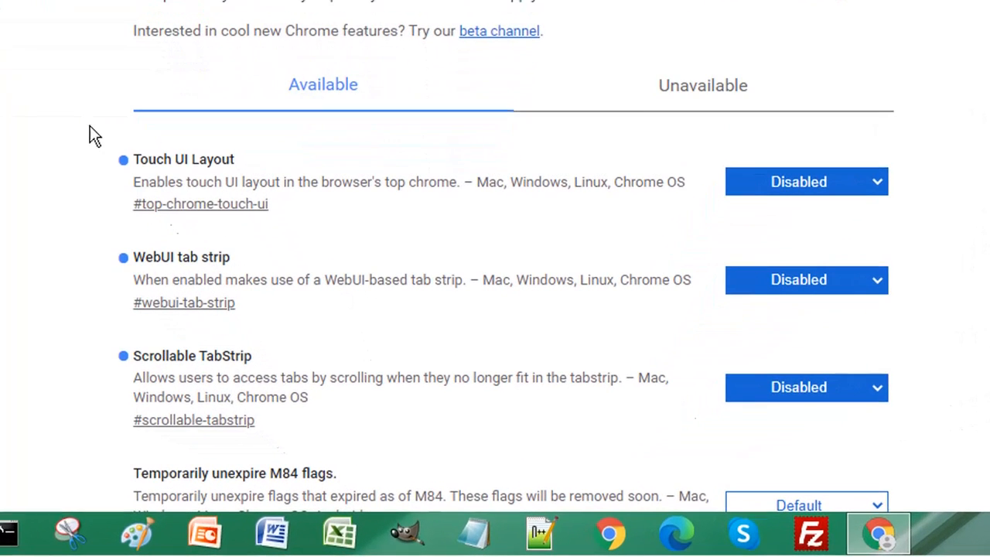
scroll("down", 3)
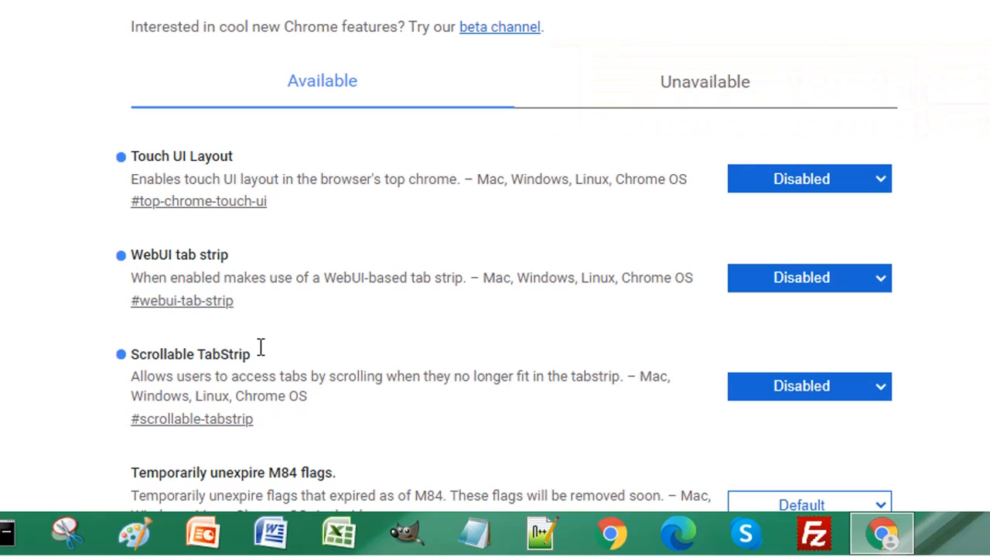
mouse_move(951, 232)
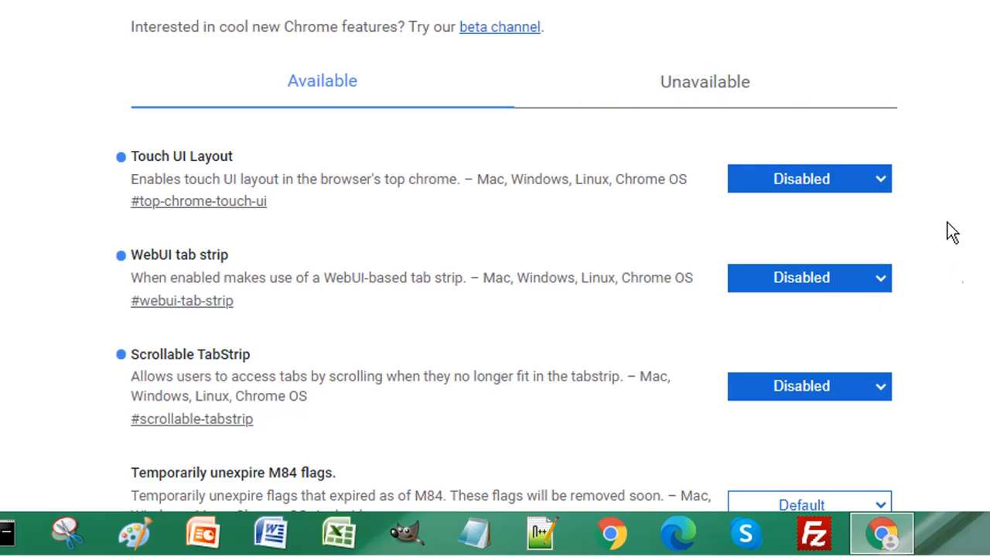
mouse_move(512, 228)
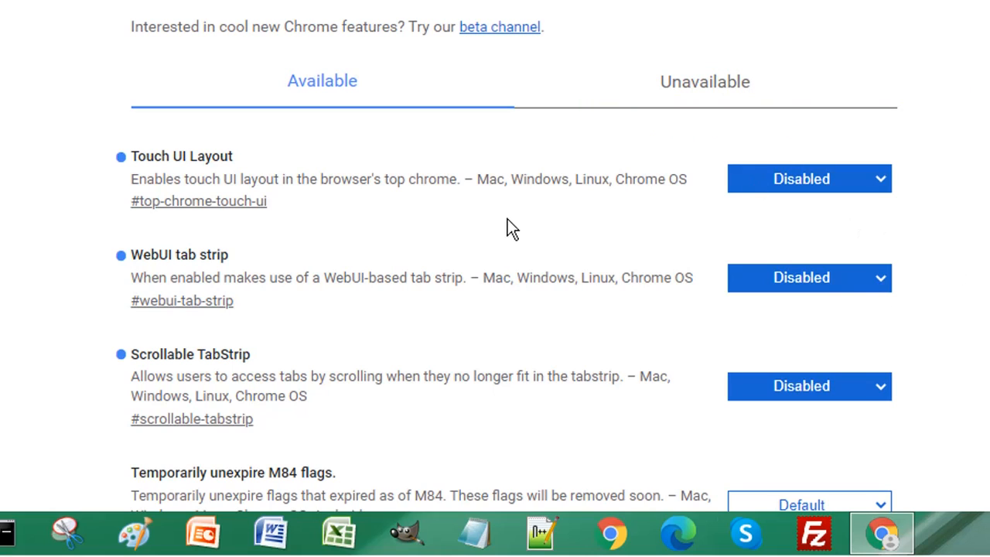
mouse_move(329, 205)
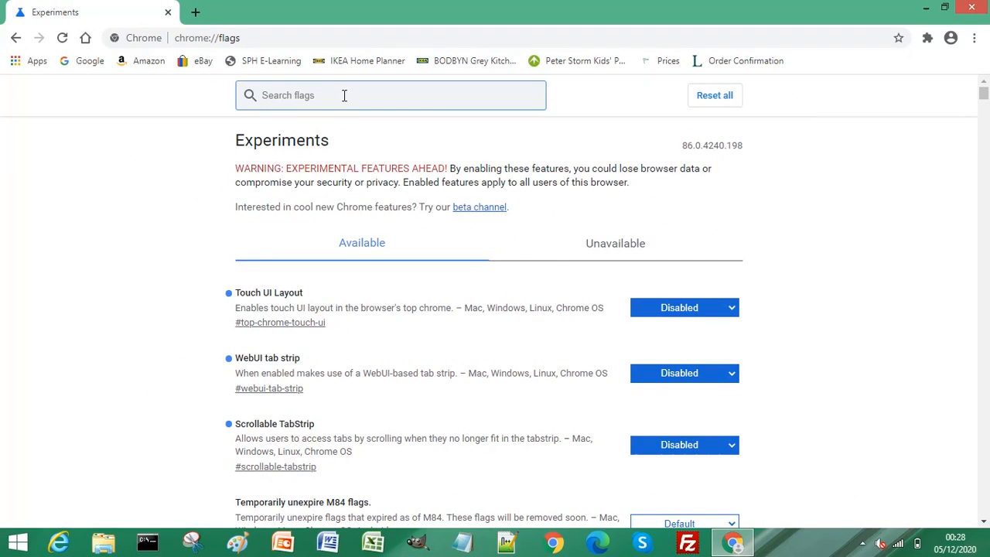
mouse_move(738, 344)
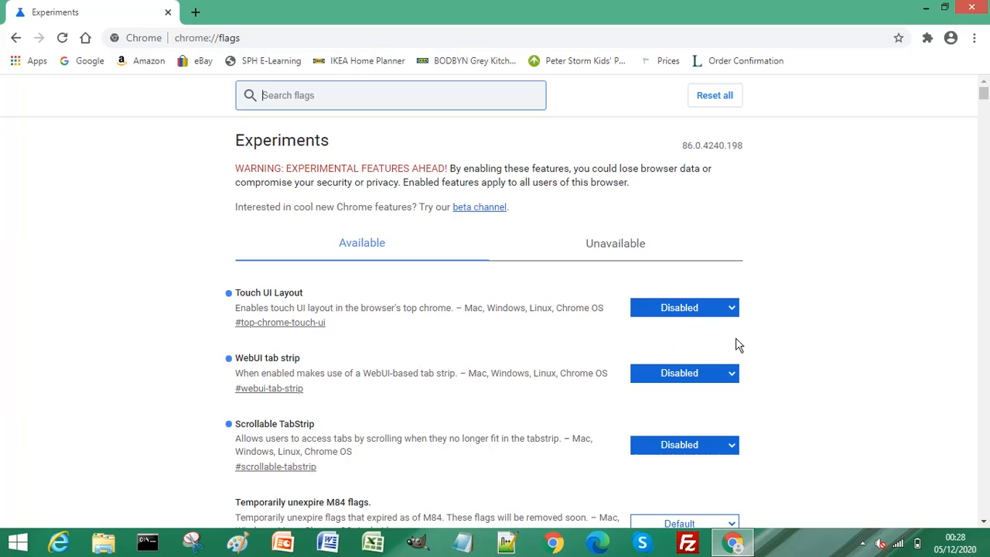
mouse_move(733, 313)
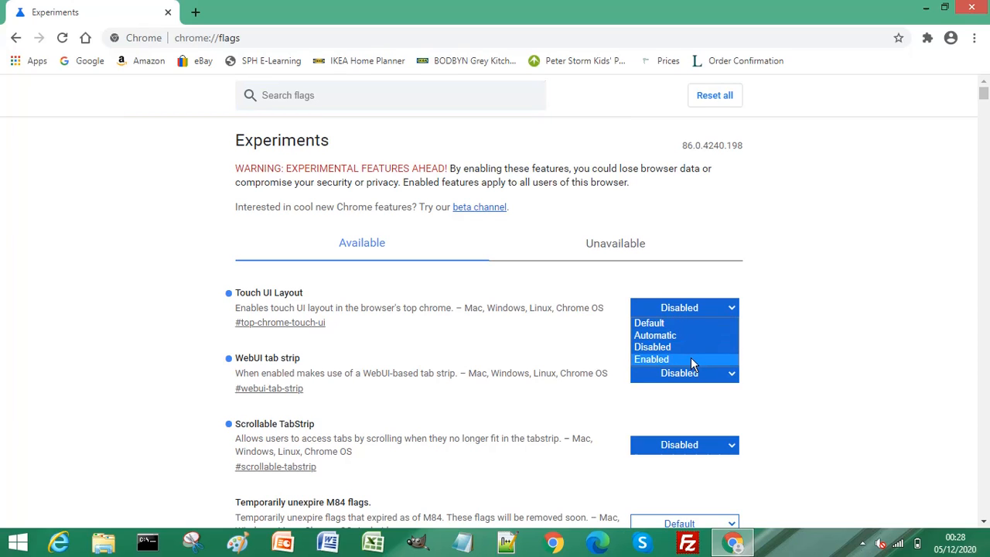
Enable the Touch UI Layout, WebUI tab strip and Scrollable TabStrip flags
left_click(651, 359)
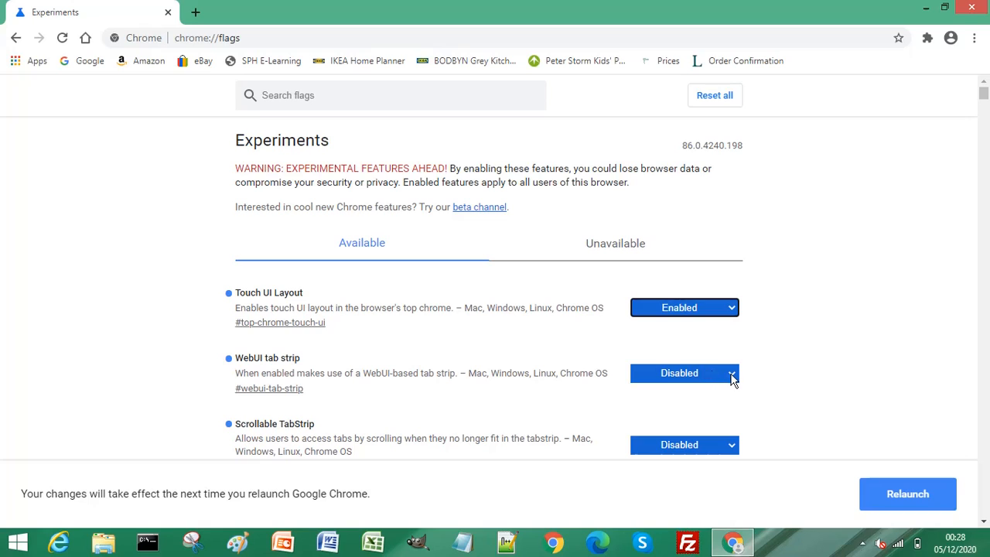
left_click(684, 373)
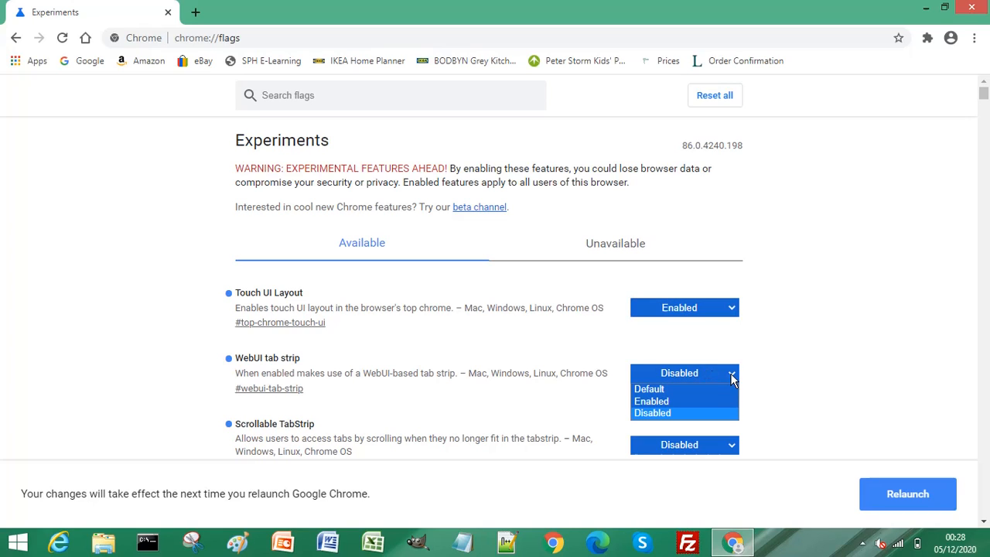
left_click(651, 401)
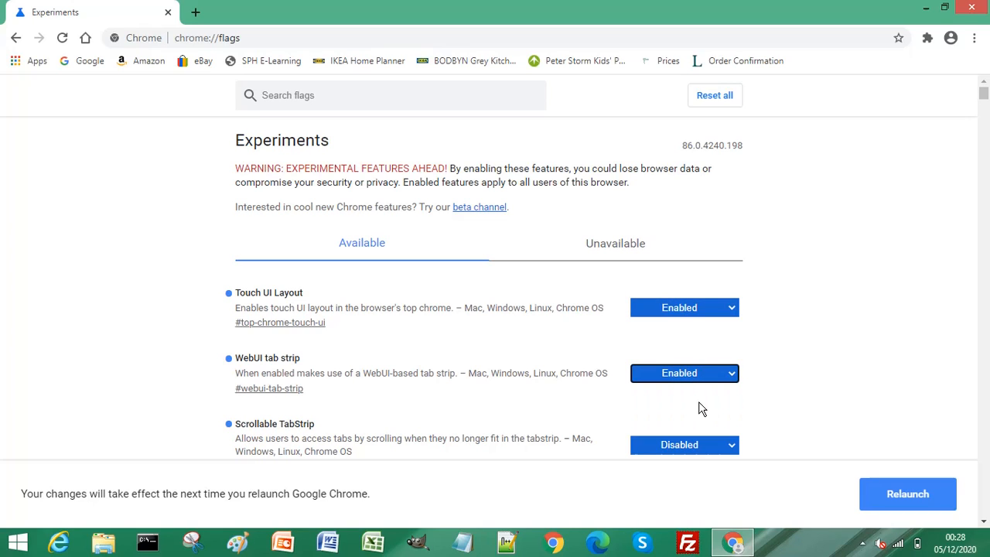
mouse_move(709, 455)
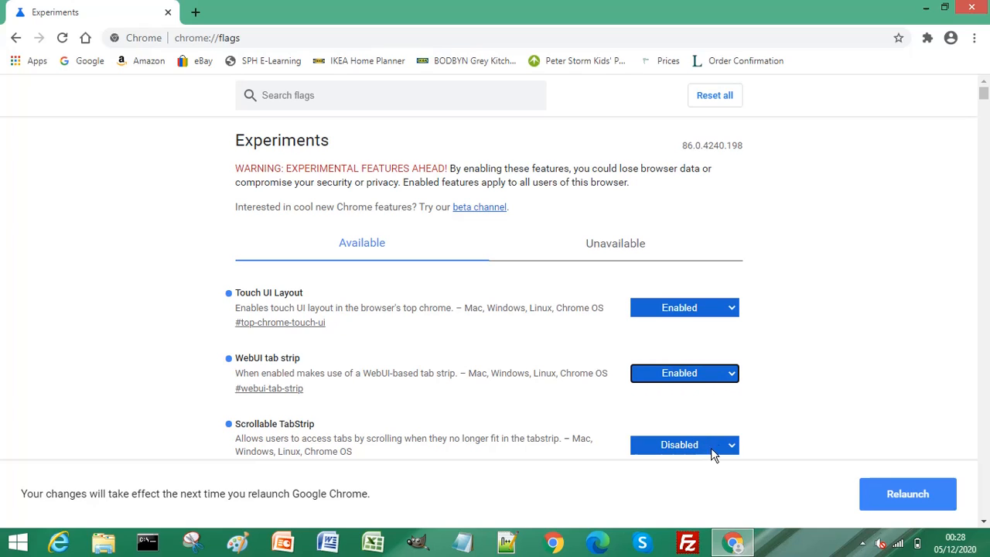
left_click(683, 444)
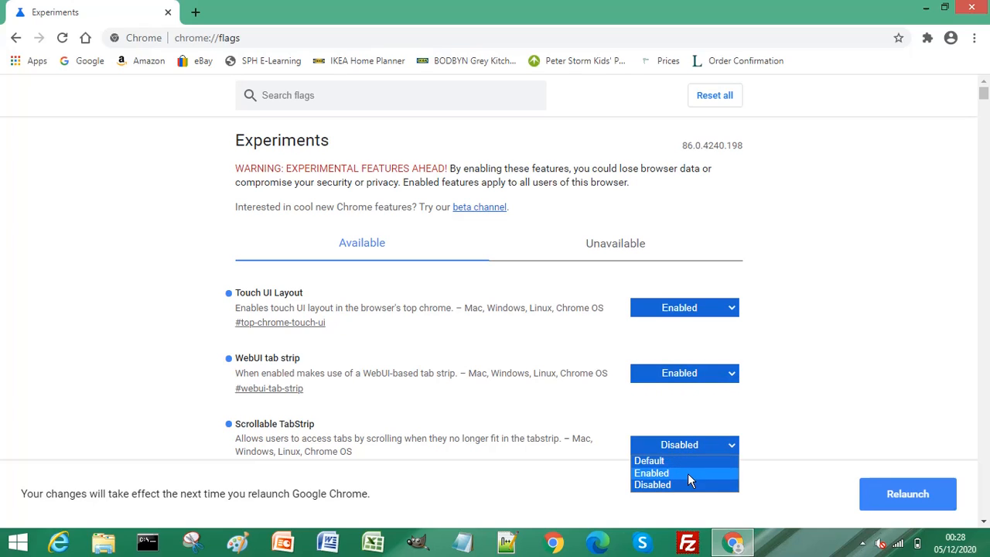
left_click(651, 472)
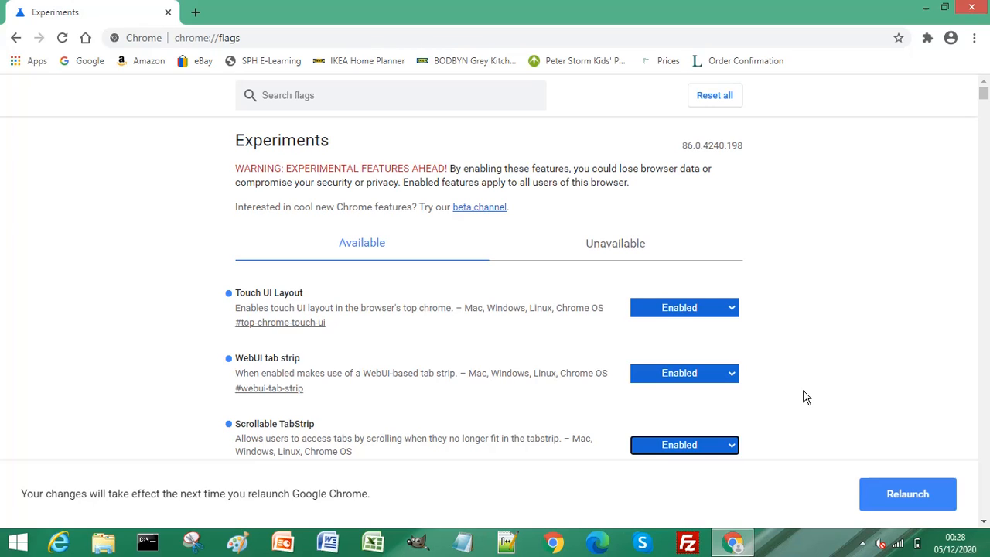
mouse_move(872, 487)
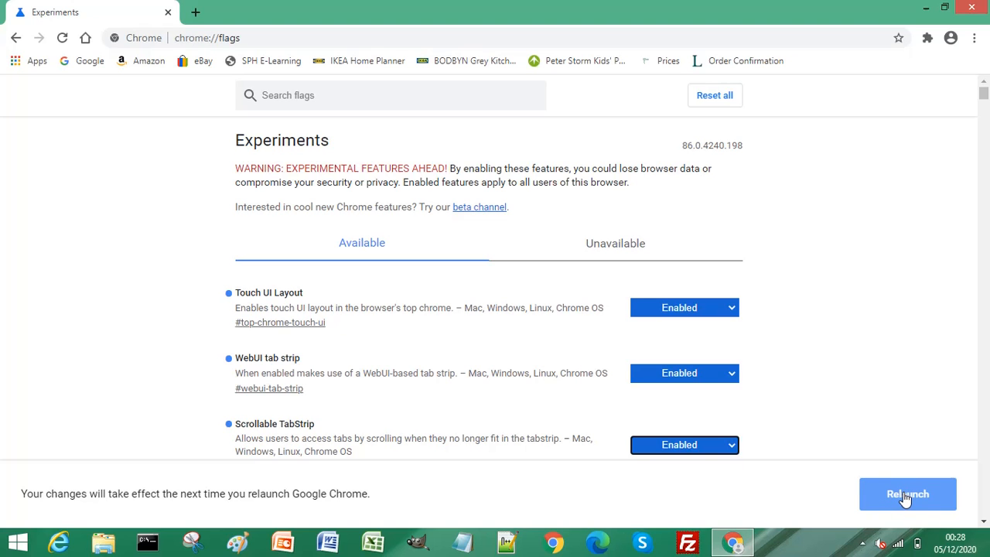
left_click(906, 493)
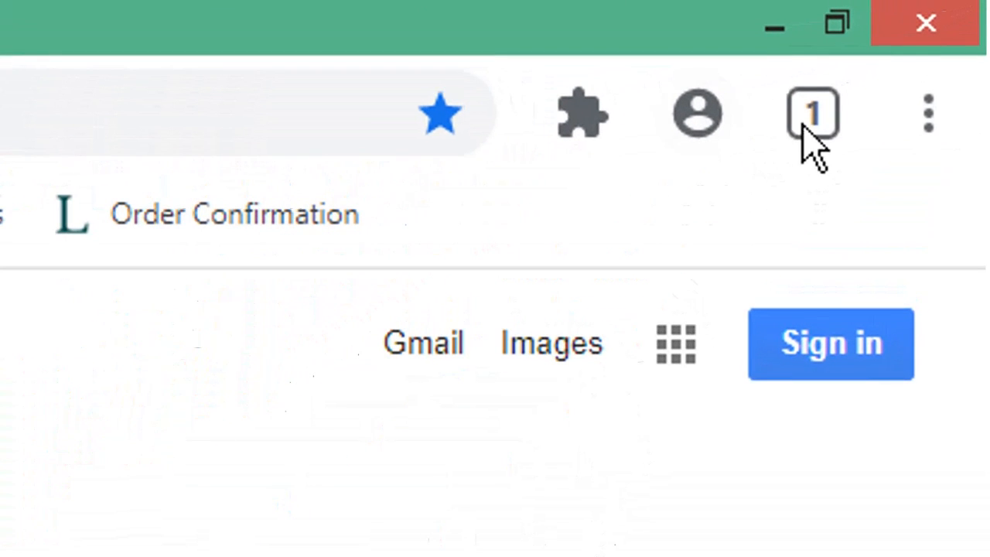
mouse_move(808, 185)
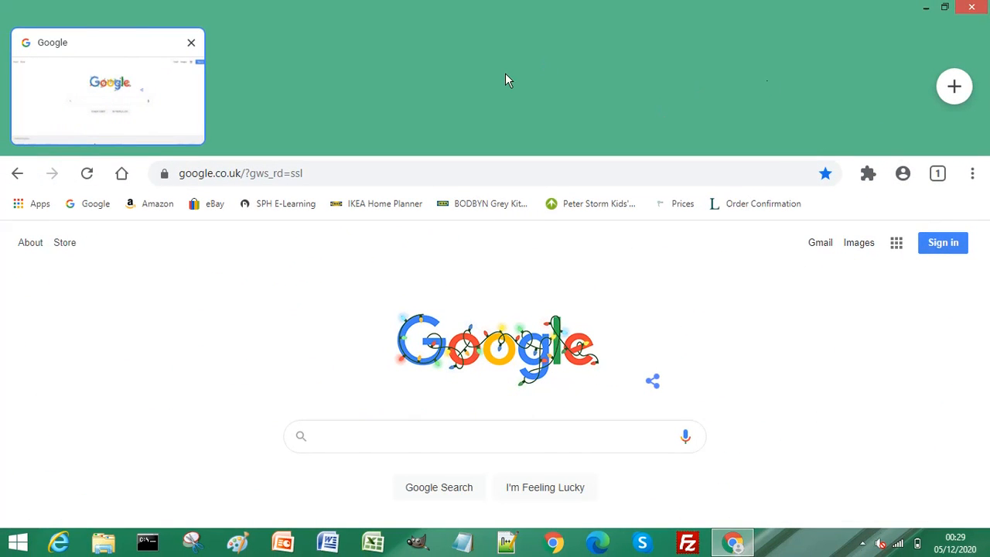
mouse_move(428, 83)
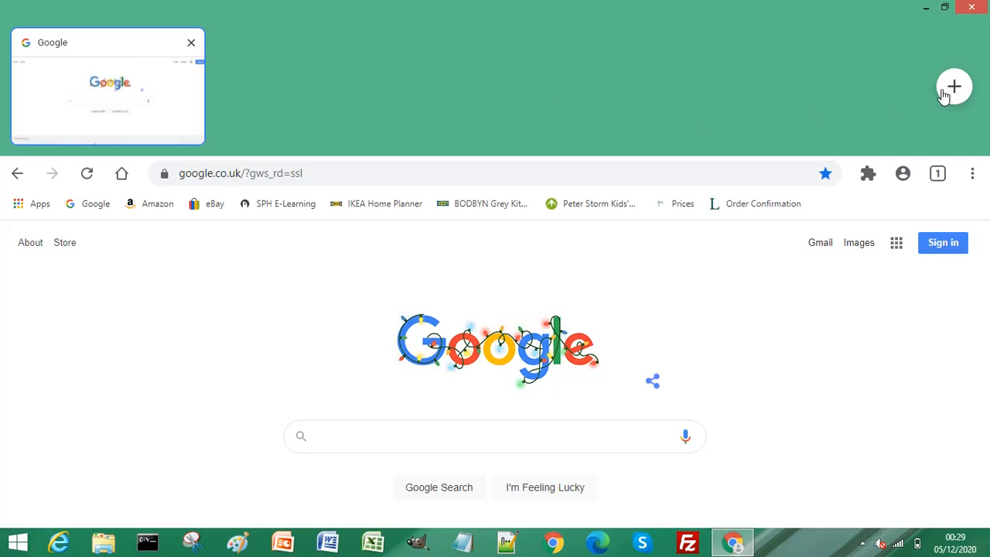
Add a new tab from the touch tab strip
left_click(953, 87)
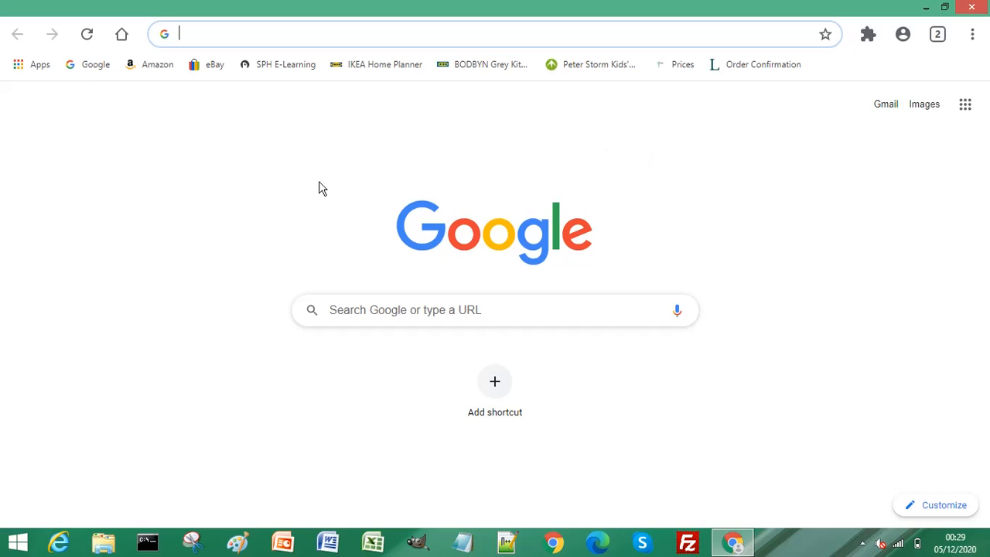
Navigate the new tab via the address bar to load the Amazon UK home page
type("google.co.uk")
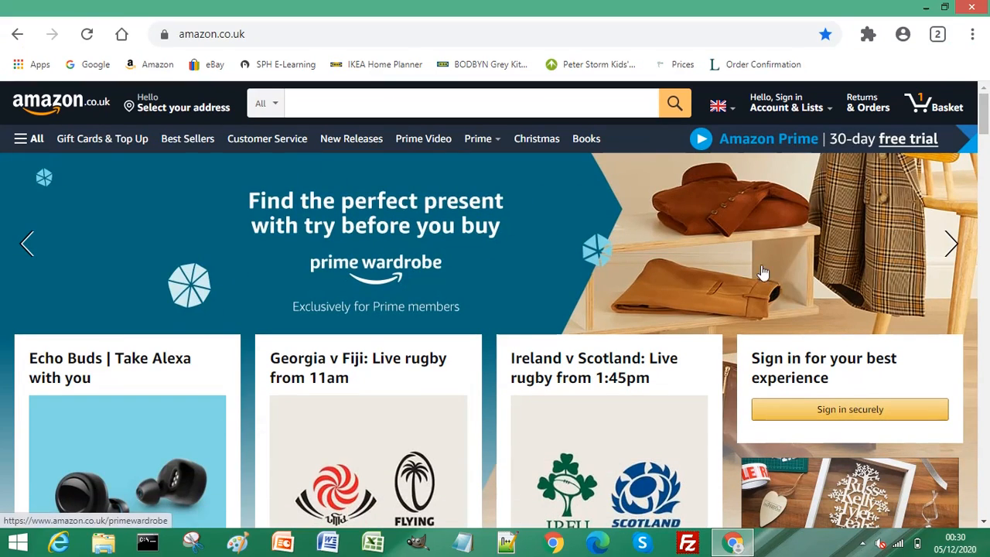
mouse_move(611, 226)
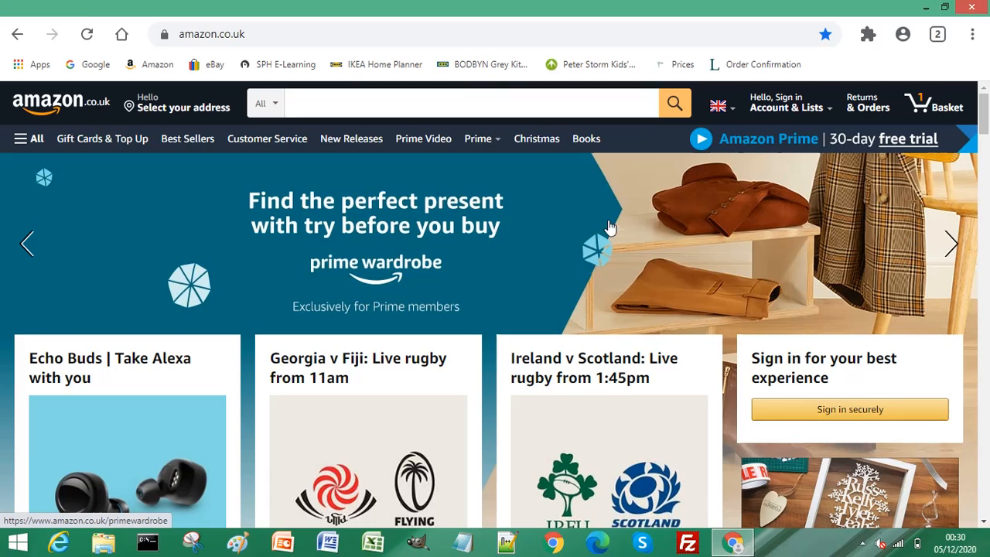
mouse_move(808, 199)
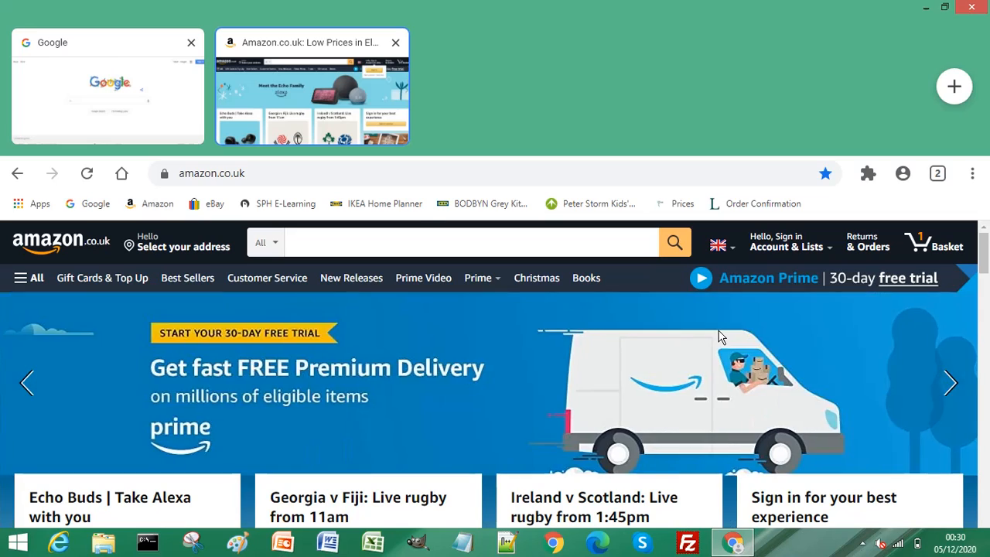
Open the touch tab strip showing the Google, Amazon and eBay thumbnails
left_click(953, 86)
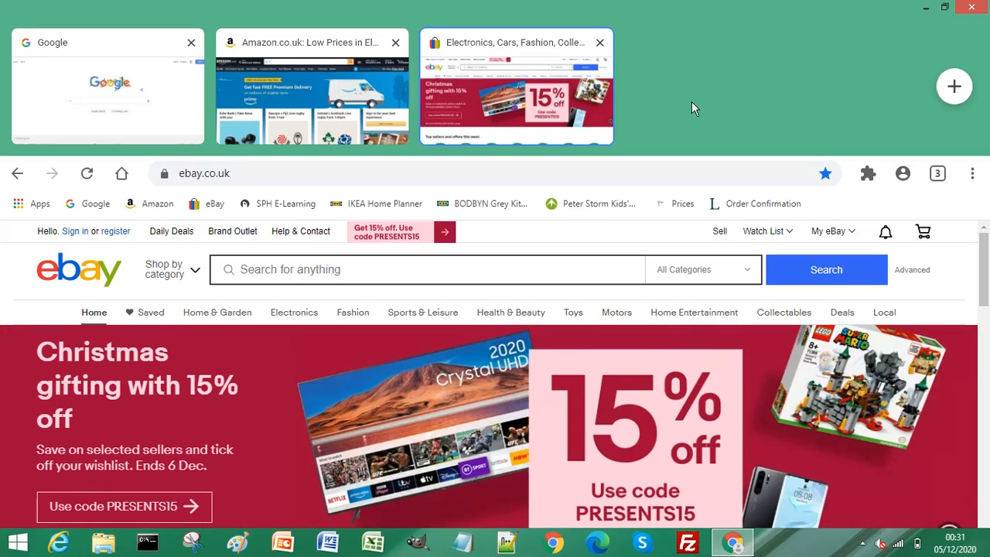